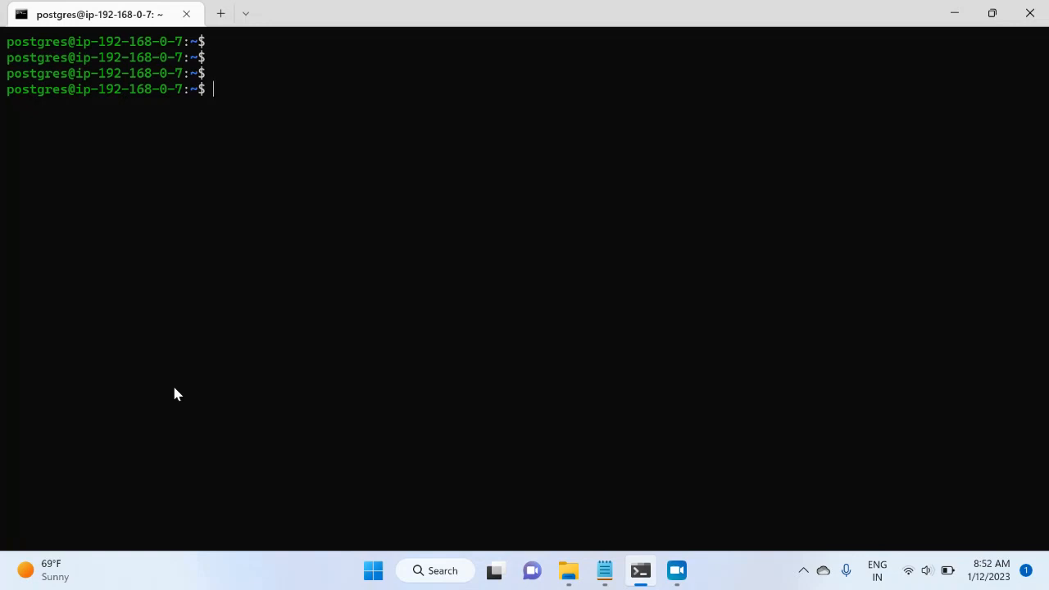
# Step: Run ls /home/ubuntu as postgres and get a permission denied error
pyautogui.write('ls')
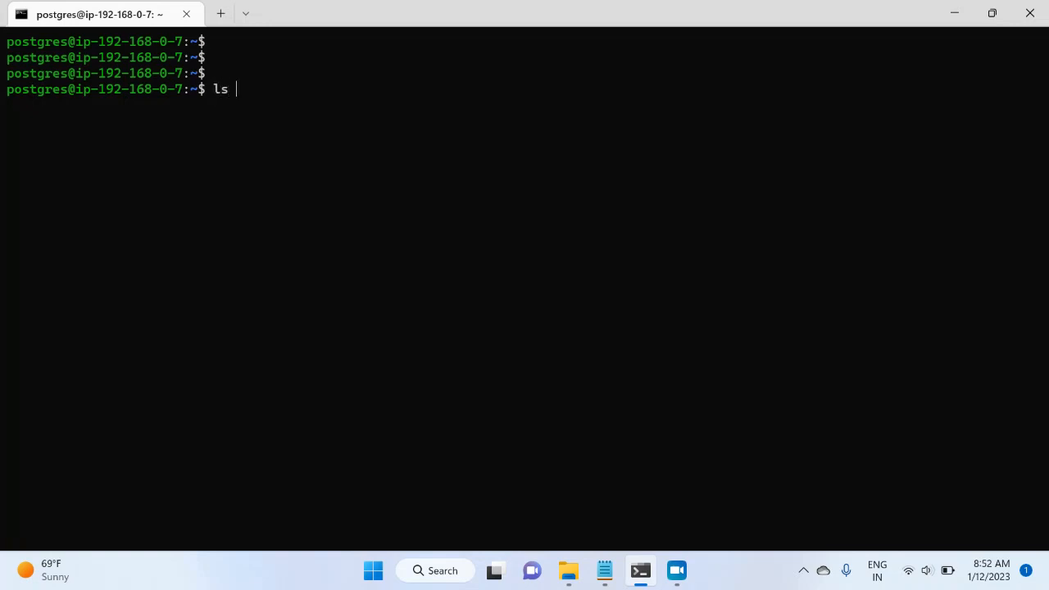
pyautogui.write('/home/u')
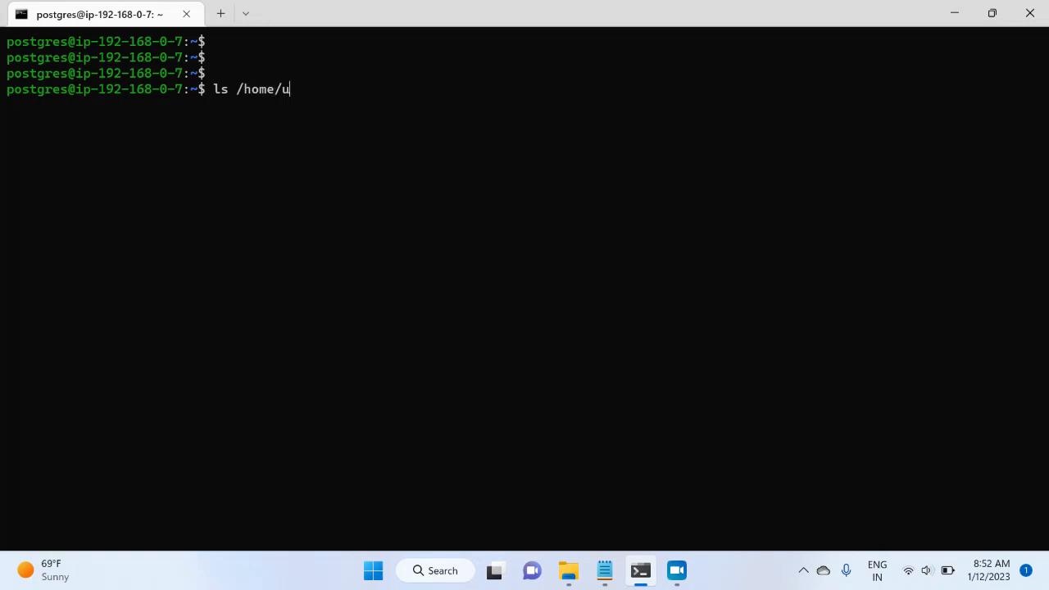
pyautogui.press('Return')
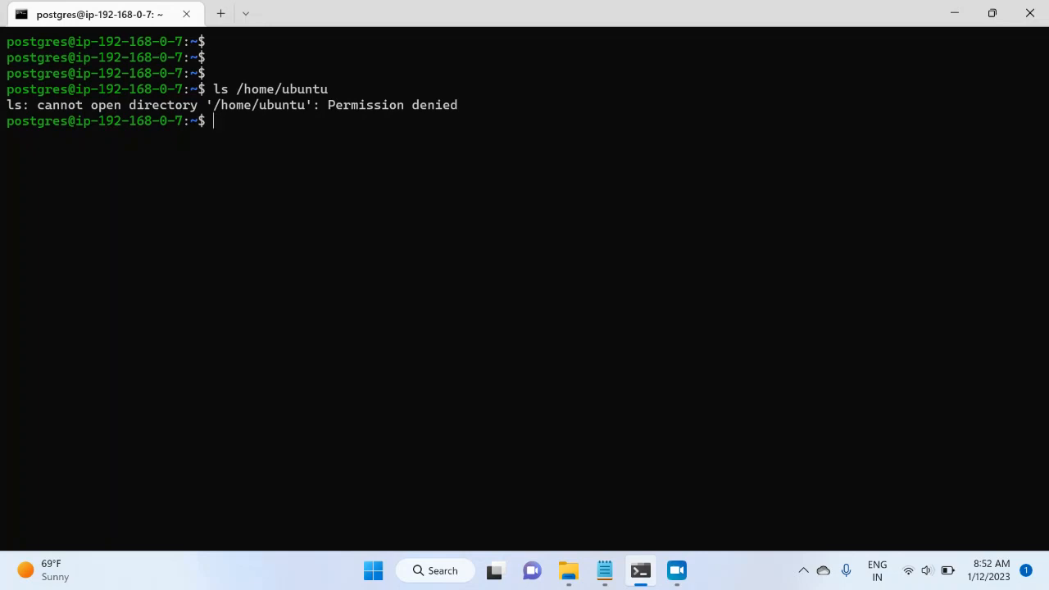
# Step: Retry with sudo ls /home/ubuntu and see postgres rejected as not in sudoers
pyautogui.write('sudo')
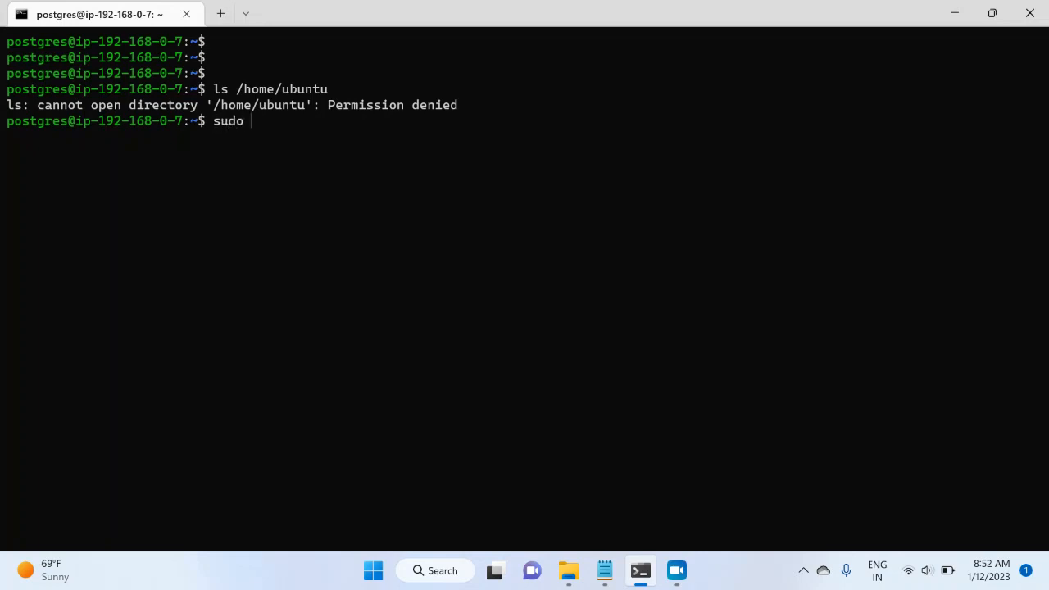
pyautogui.write('ls')
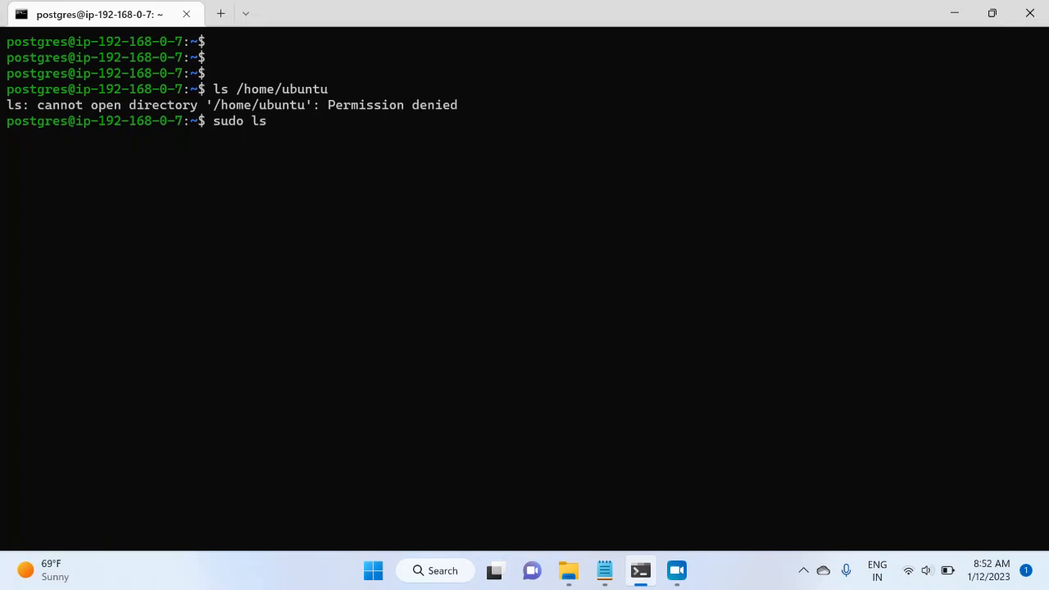
pyautogui.write('/home/')
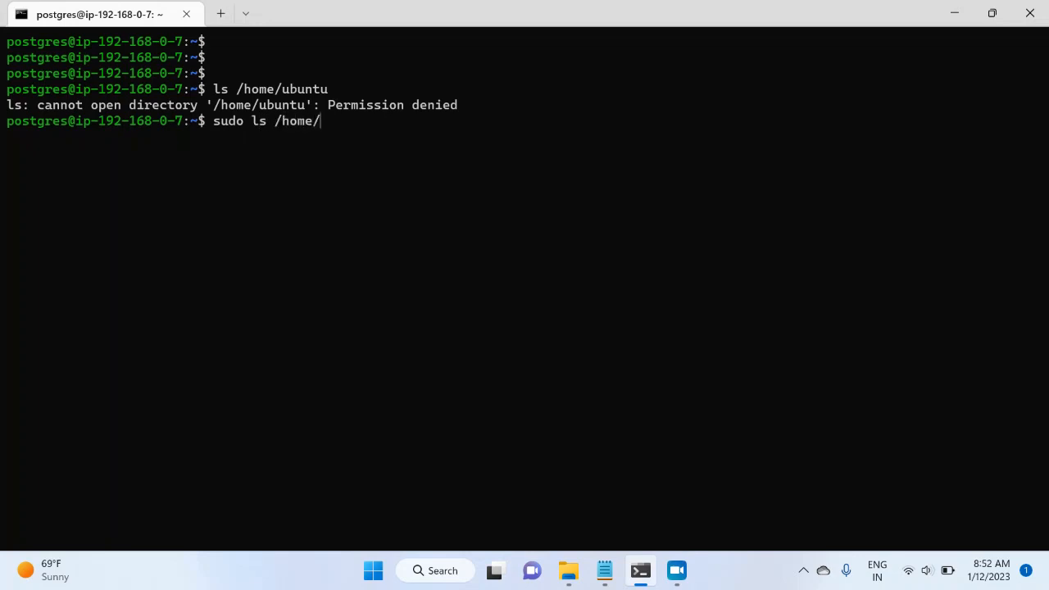
pyautogui.press('Return')
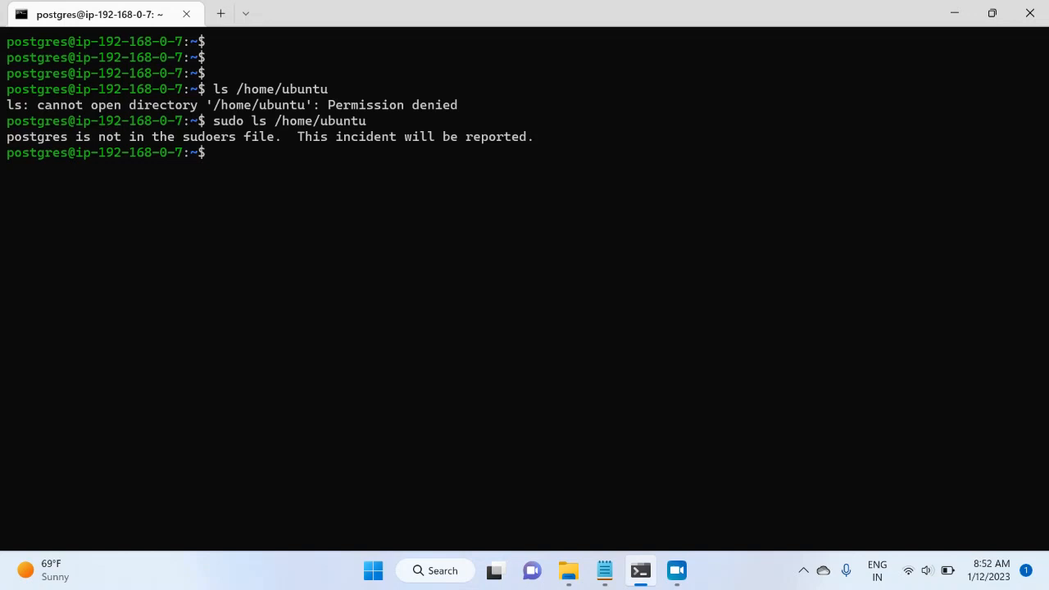
# Step: Switch to the ubuntu user with su - ubuntu and its password
pyautogui.write('su')
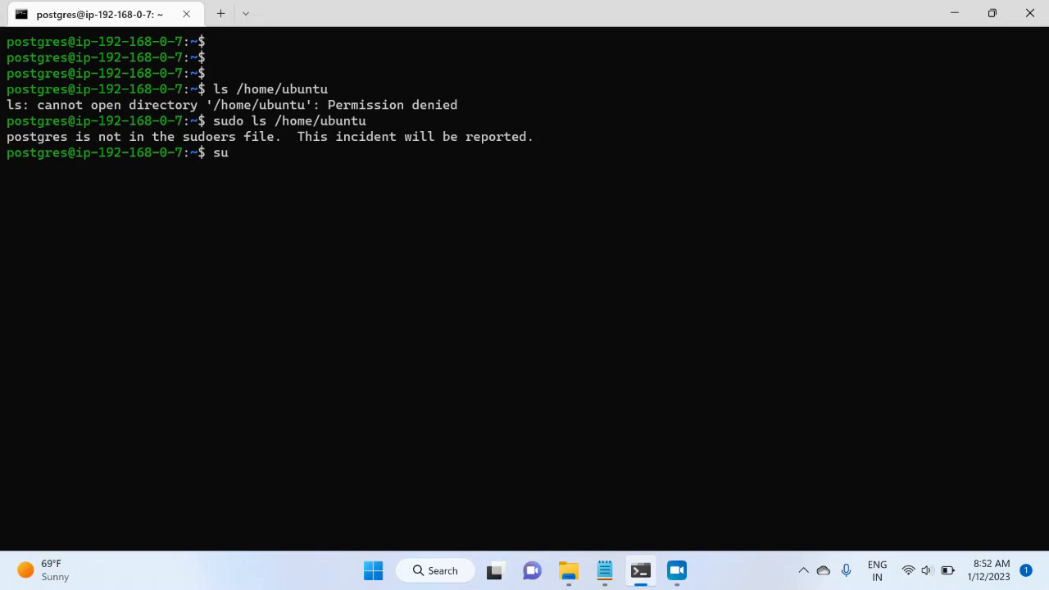
pyautogui.write('-')
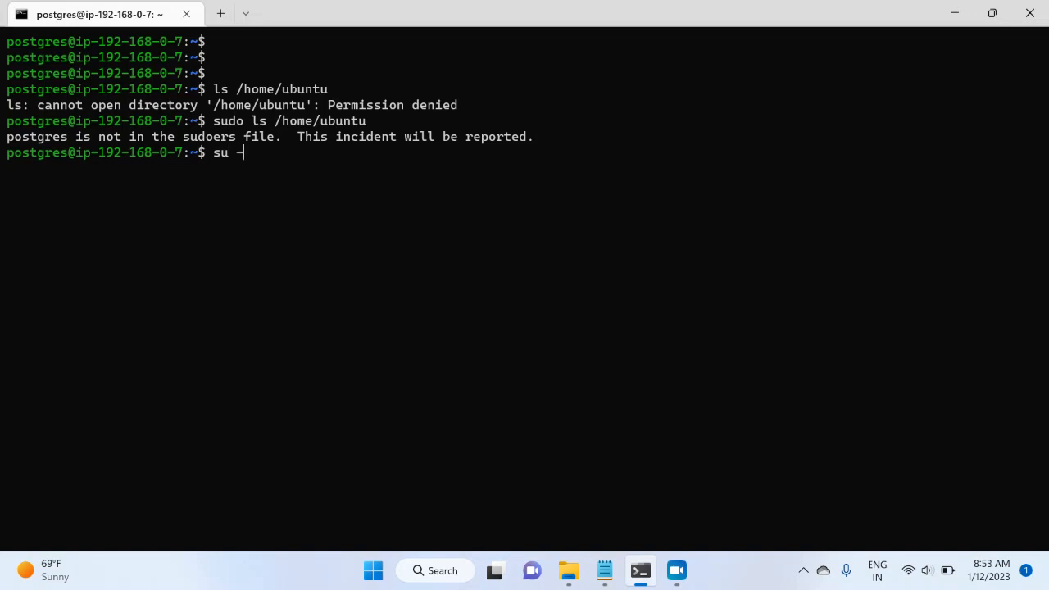
pyautogui.write('ub')
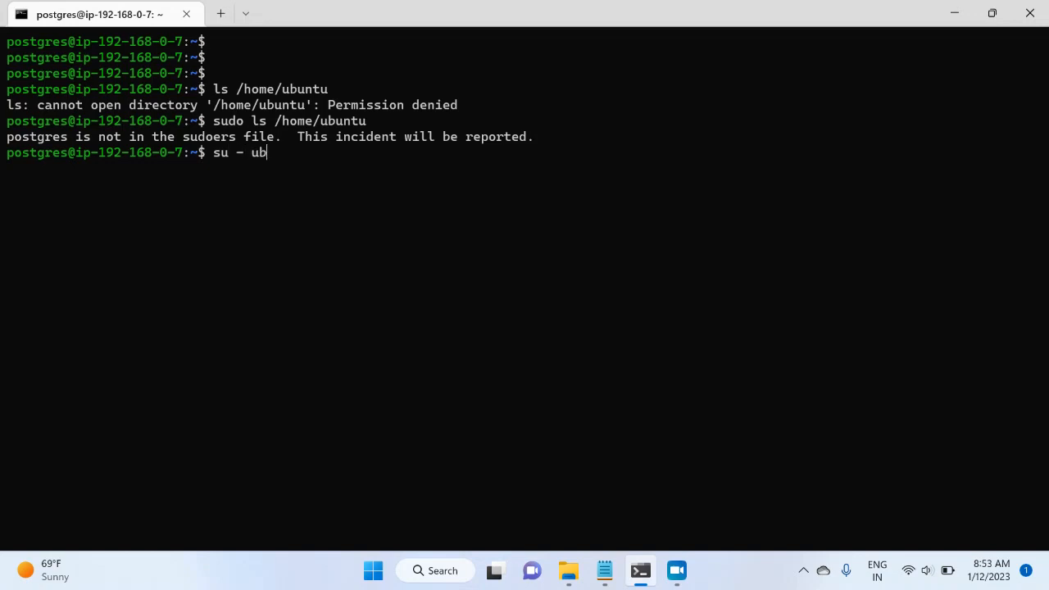
pyautogui.press('Return')
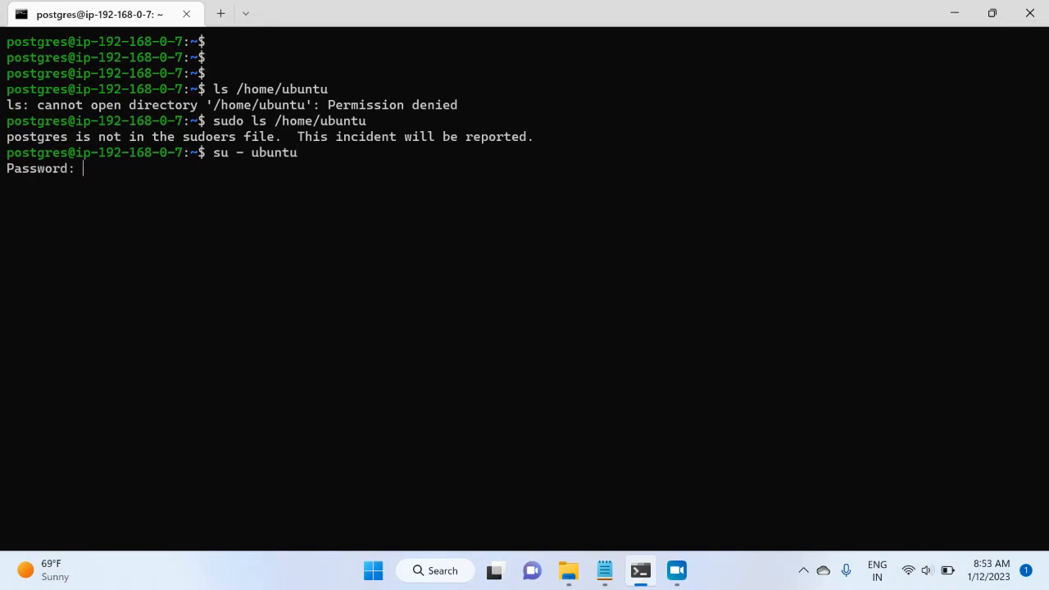
pyautogui.press('Return')
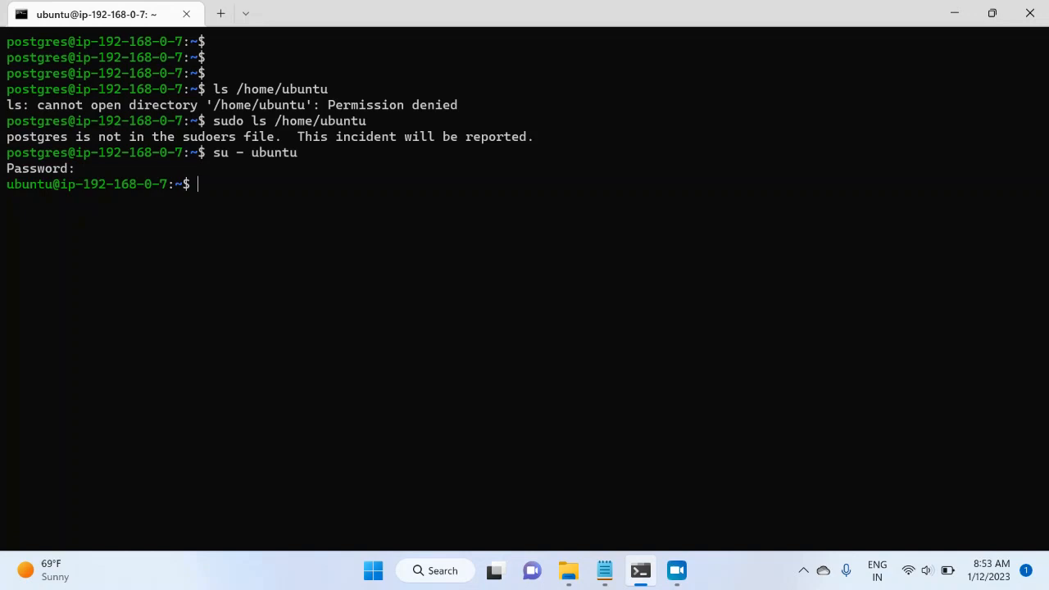
# Step: Add postgres to the sudo group with sudo usermod -aG sudo postgres
pyautogui.write('sudo')
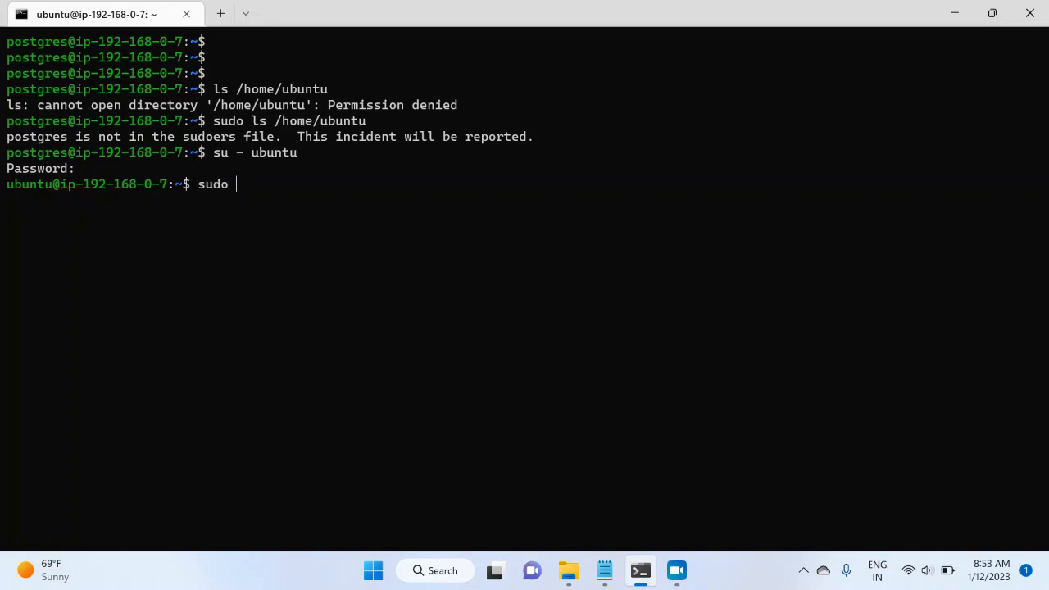
pyautogui.write('us')
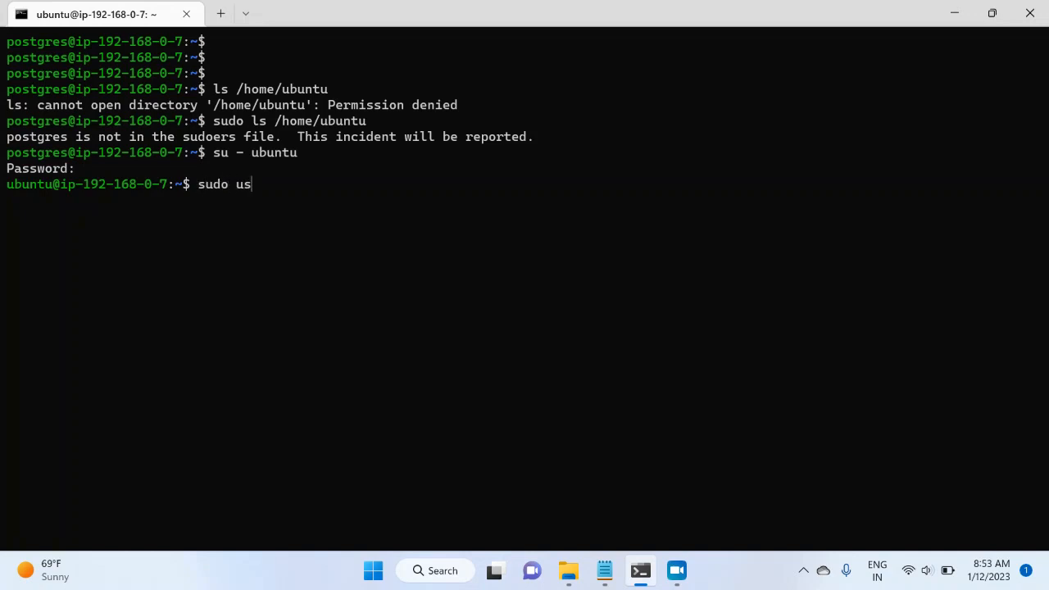
pyautogui.write('ermod')
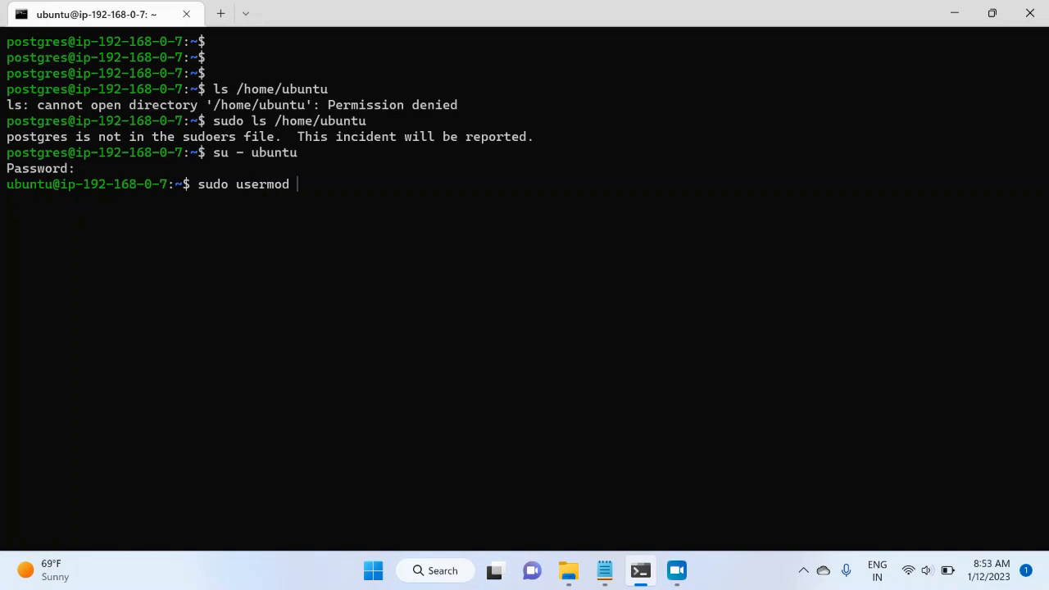
pyautogui.write('-a')
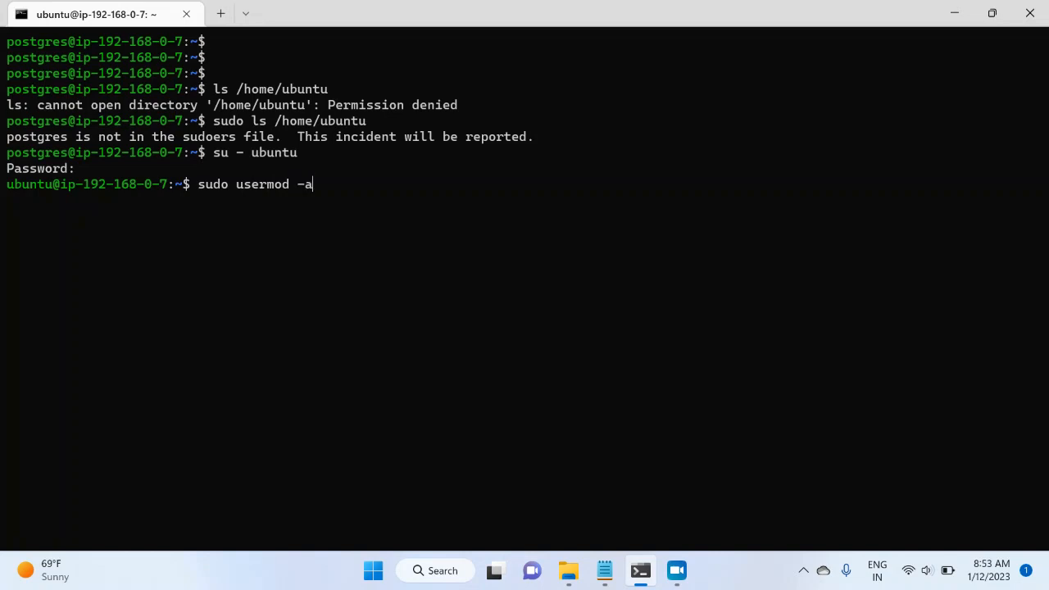
pyautogui.write('G s')
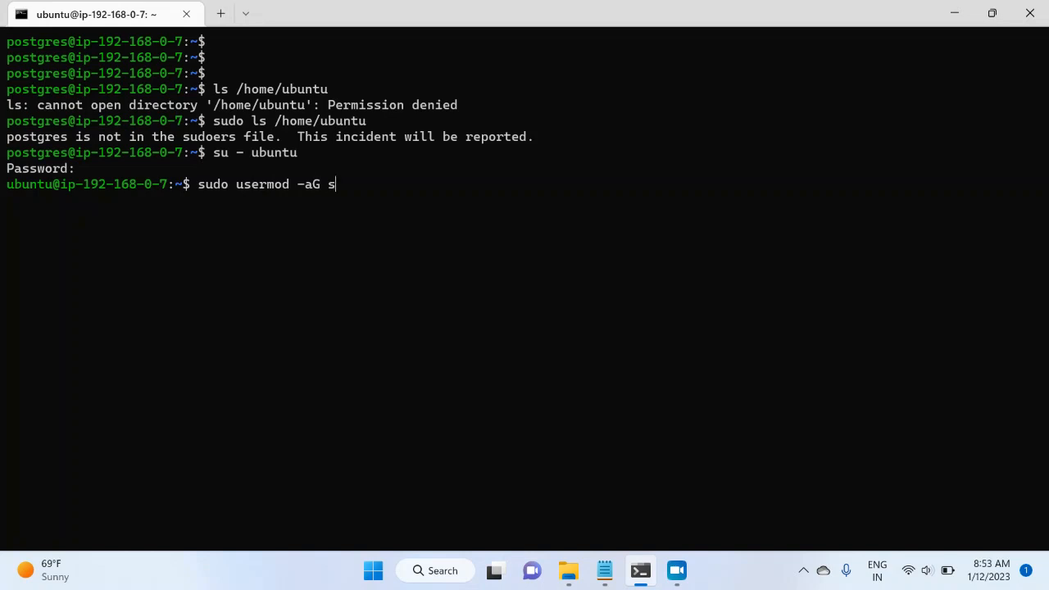
pyautogui.write('udo postgre')
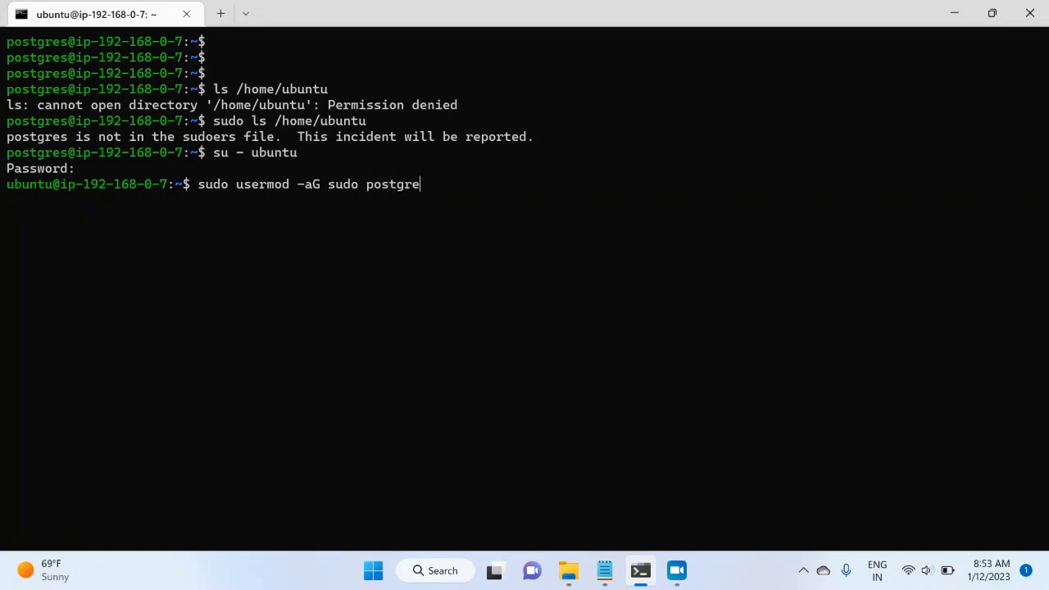
pyautogui.press('Return')
pyautogui.write('su')
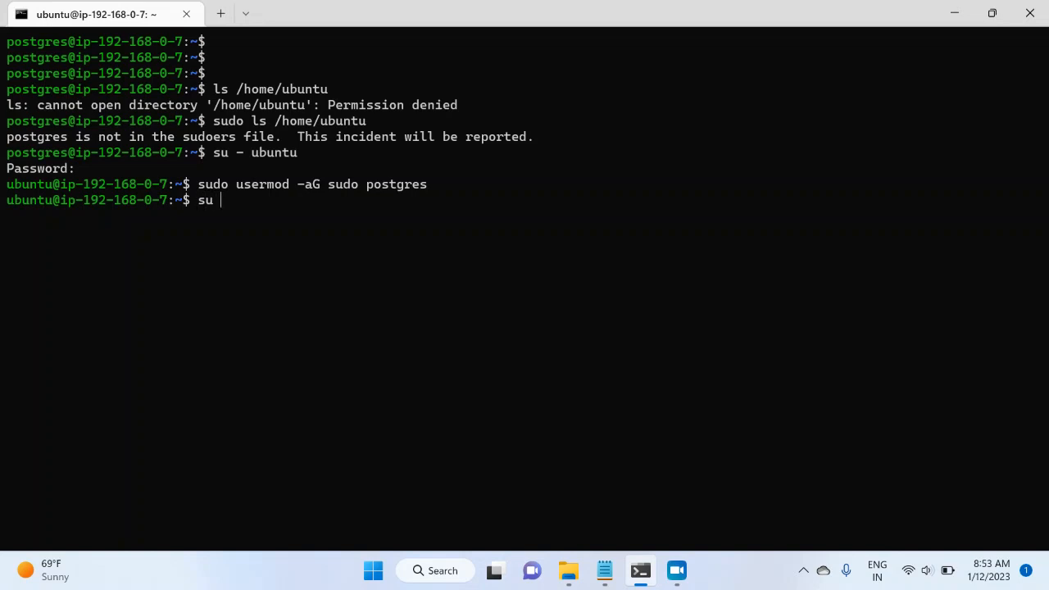
# Step: Switch back to the postgres user with su - postgres and its password
pyautogui.write('- p')
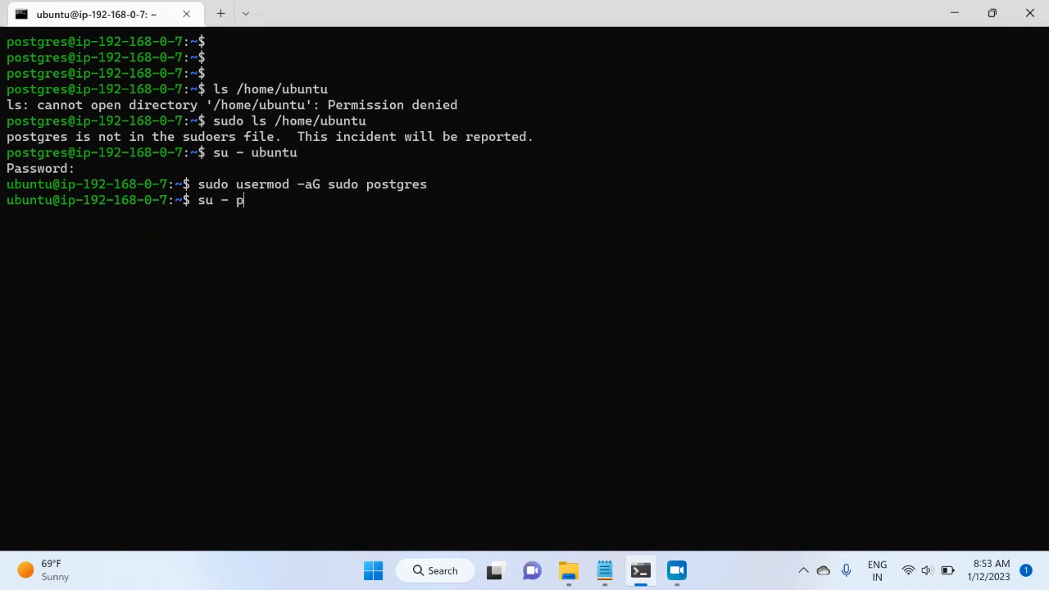
pyautogui.press('Return')
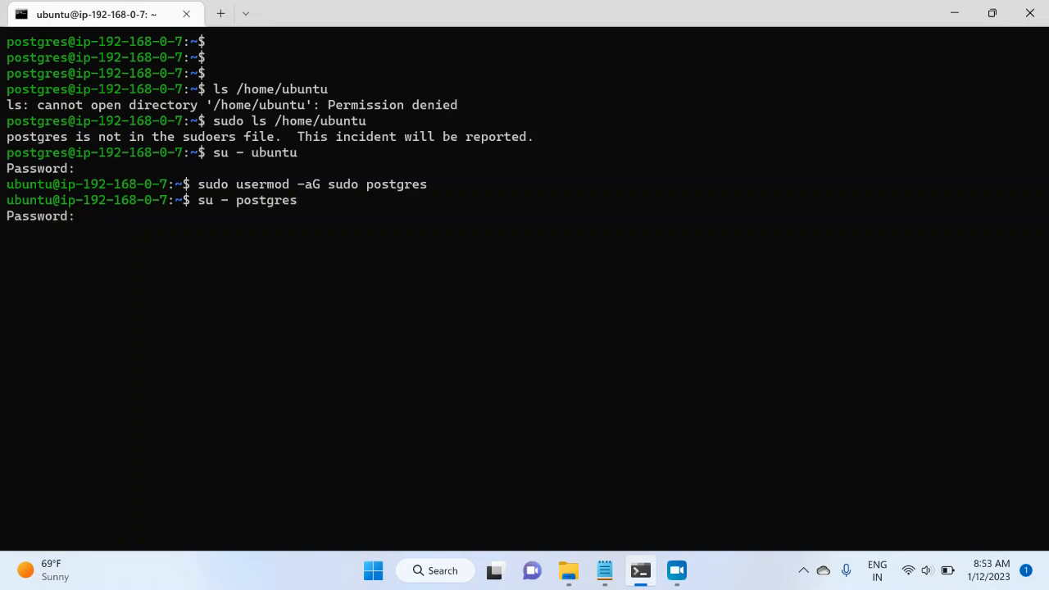
pyautogui.press('Return')
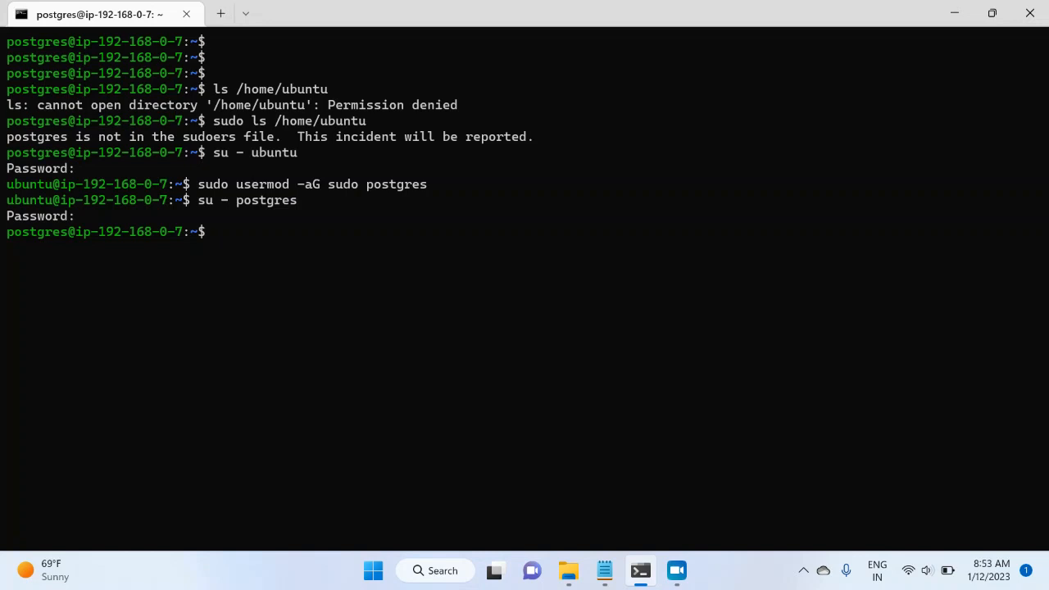
# Step: Run sudo ls /home/ubuntu as postgres, now listing myfile.txt
pyautogui.write('sud')
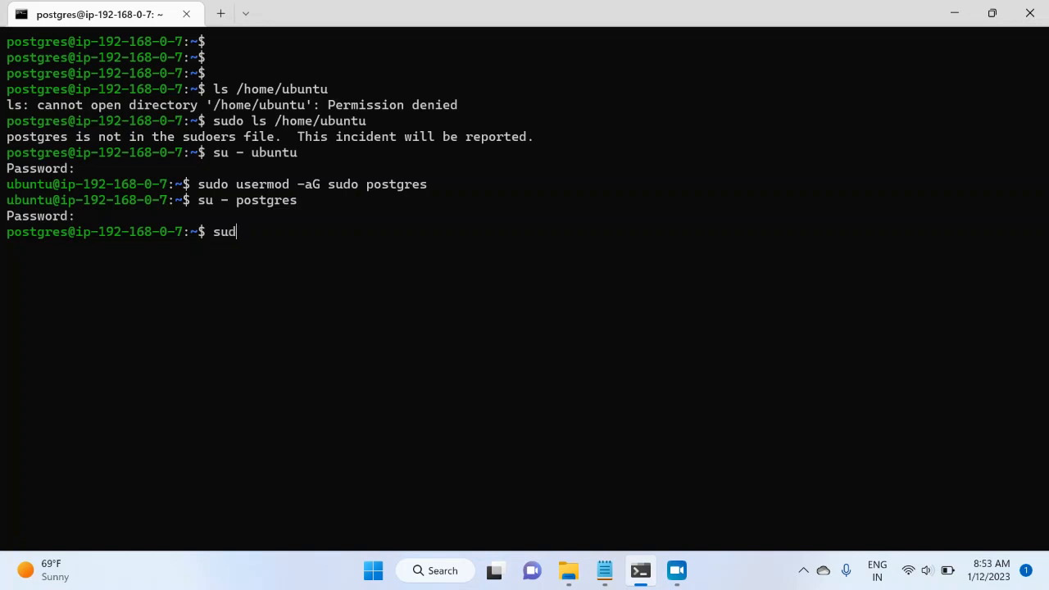
pyautogui.write('o')
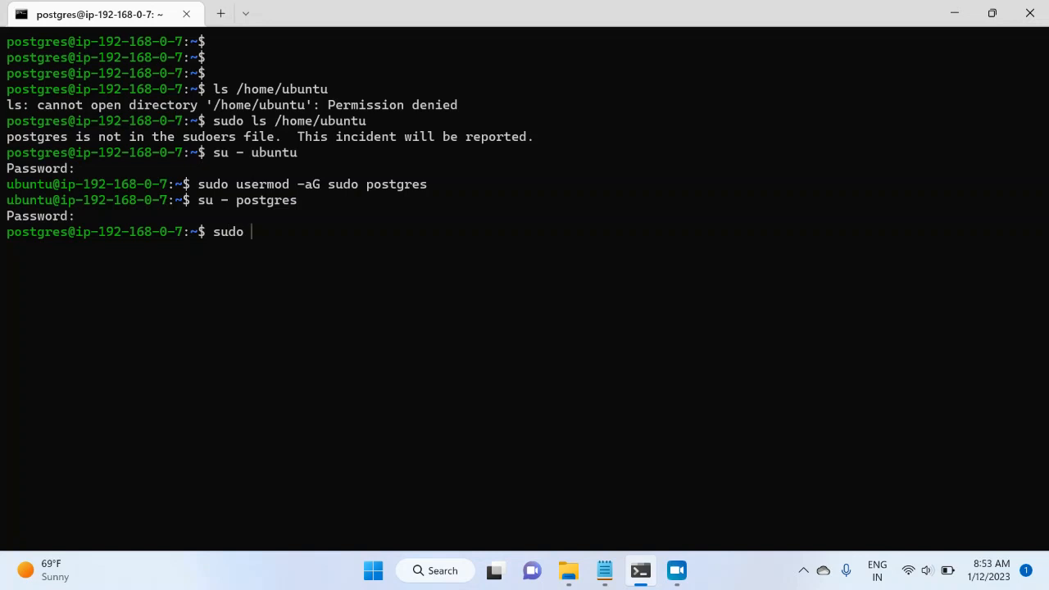
pyautogui.write('ls /hom')
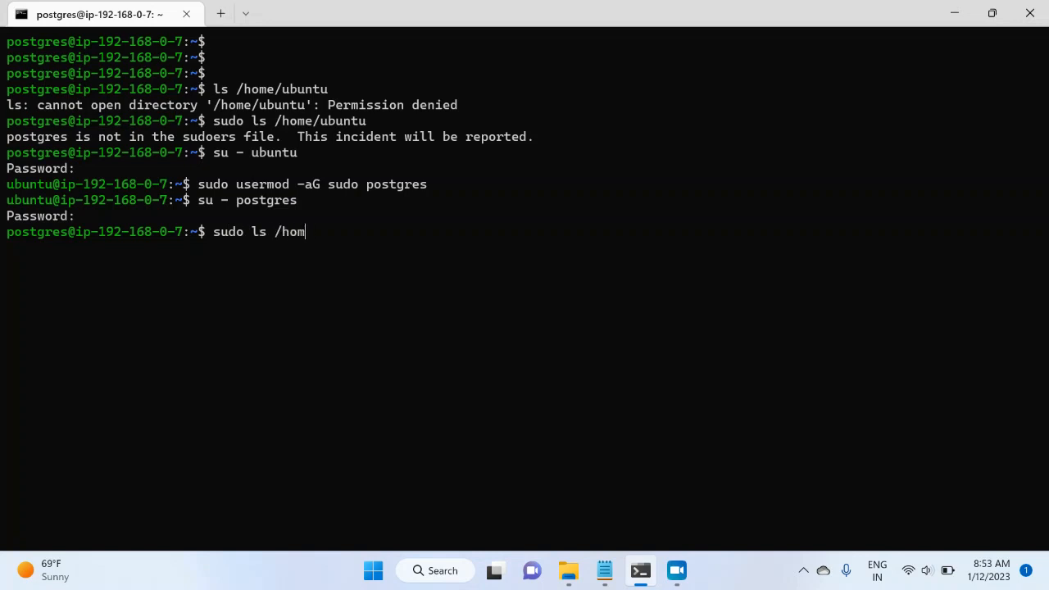
pyautogui.write('e/ubuntu')
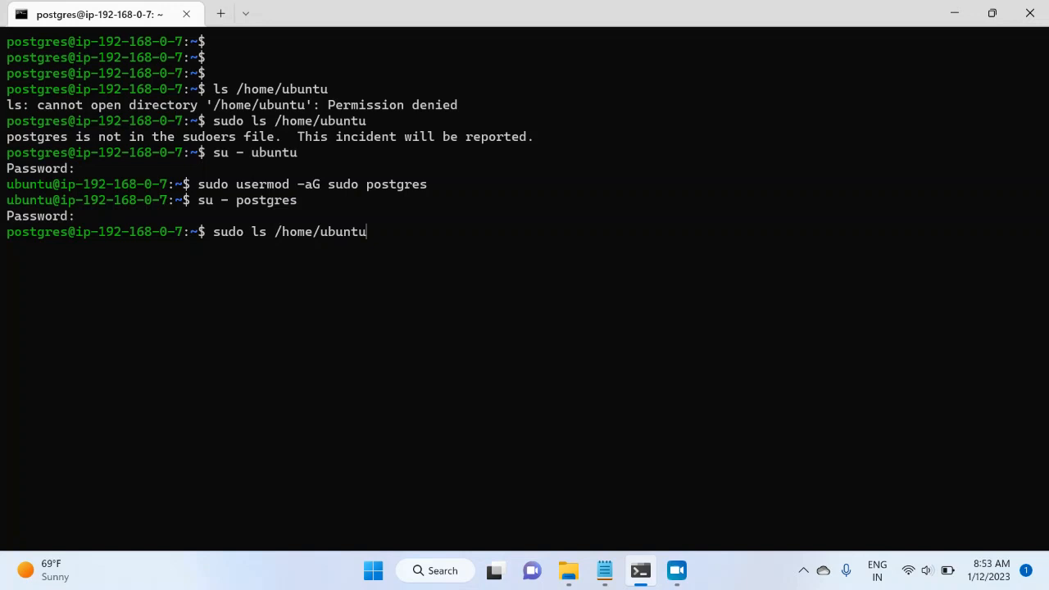
pyautogui.press('Return')
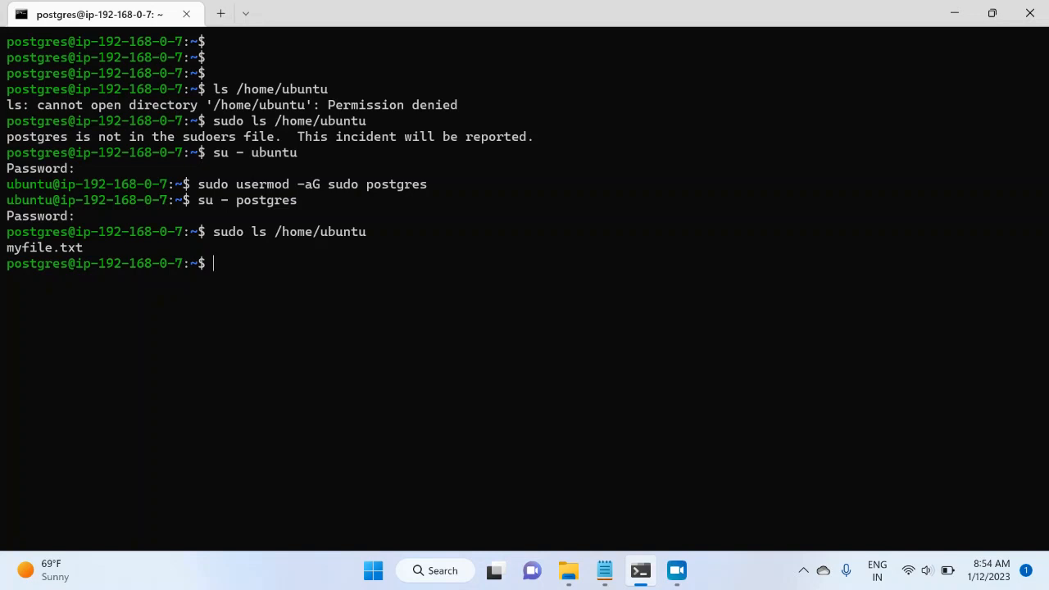
# Step: Run ps -ef|grep postgres to list processes, including autovacuum launcher PID 1798
pyautogui.write('ps')
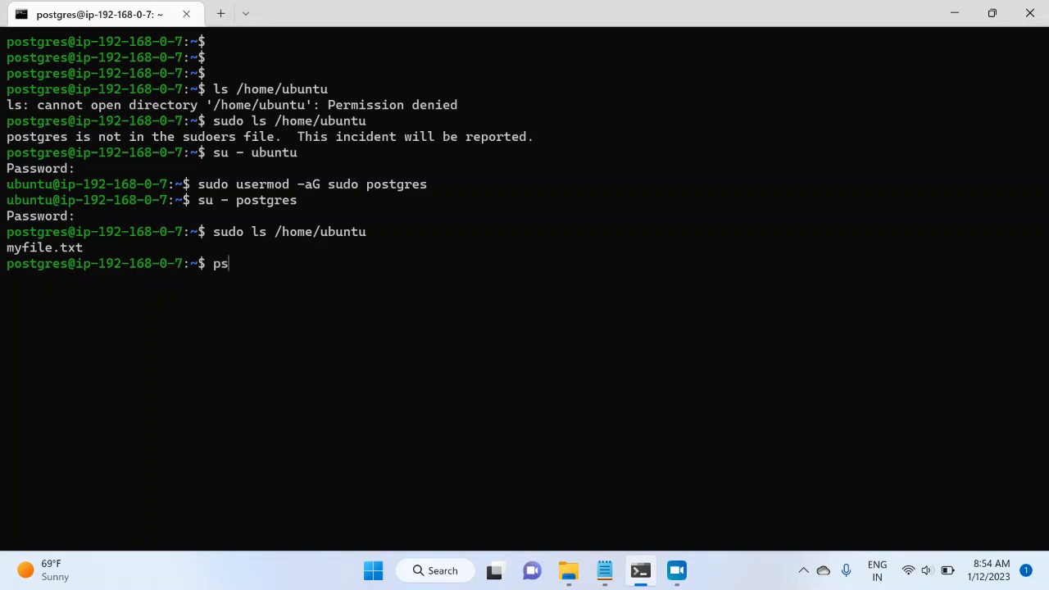
pyautogui.write('-ef')
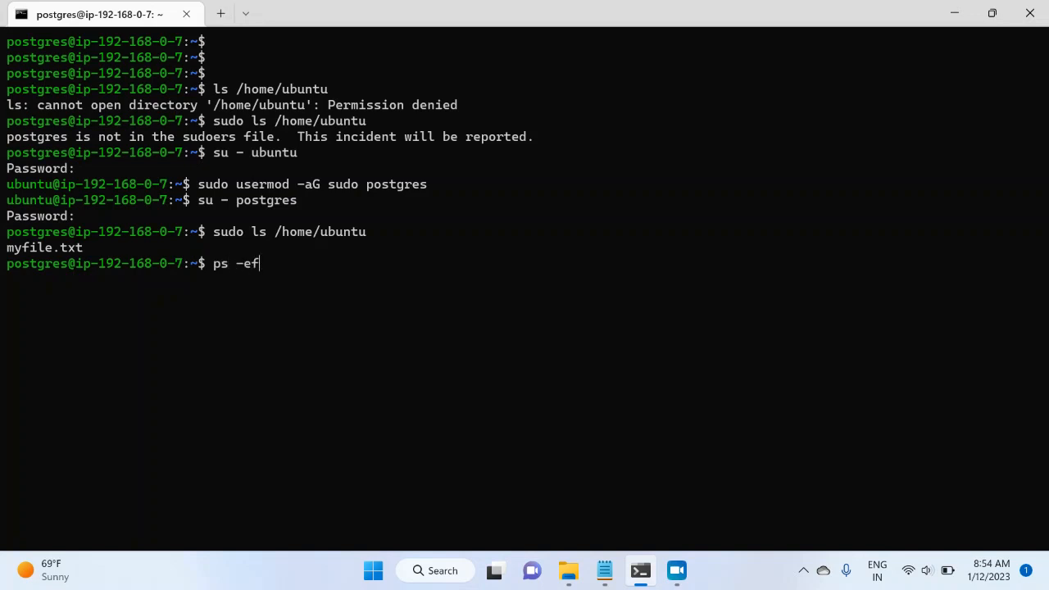
pyautogui.write('|grep')
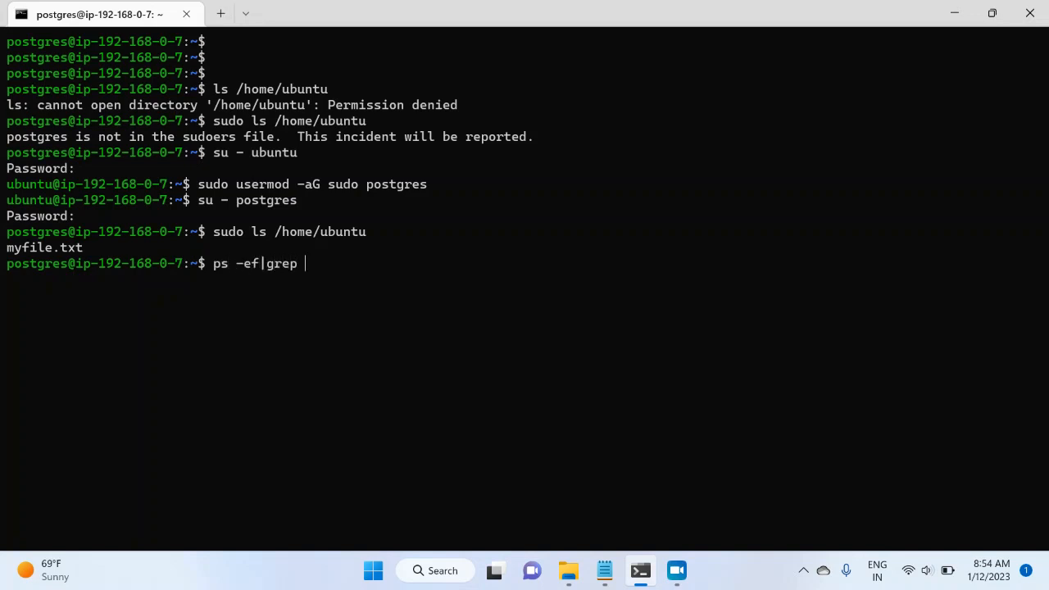
pyautogui.press('Return')
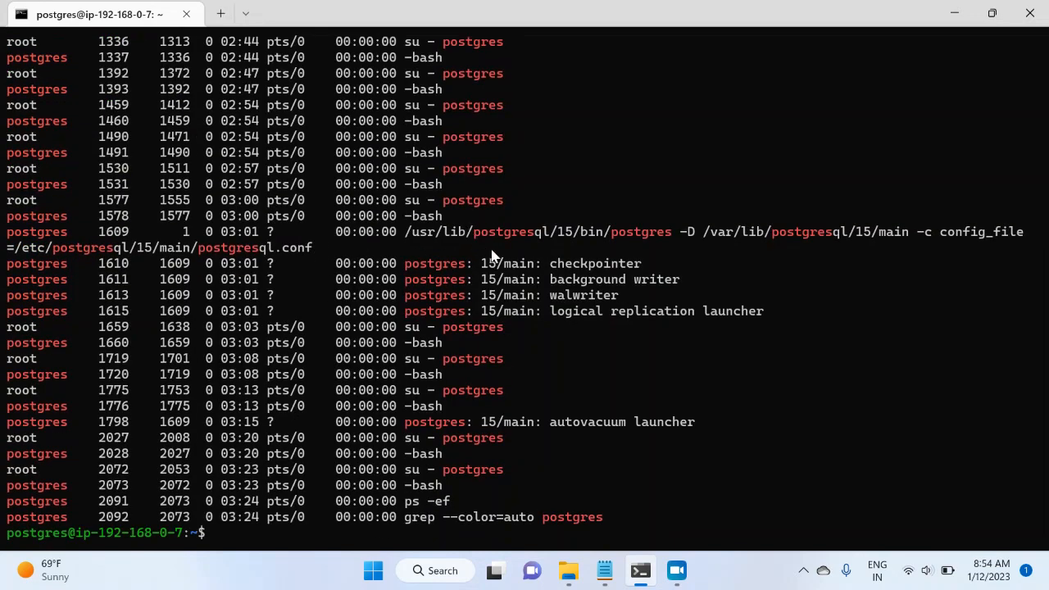
pyautogui.moveTo(593, 278)
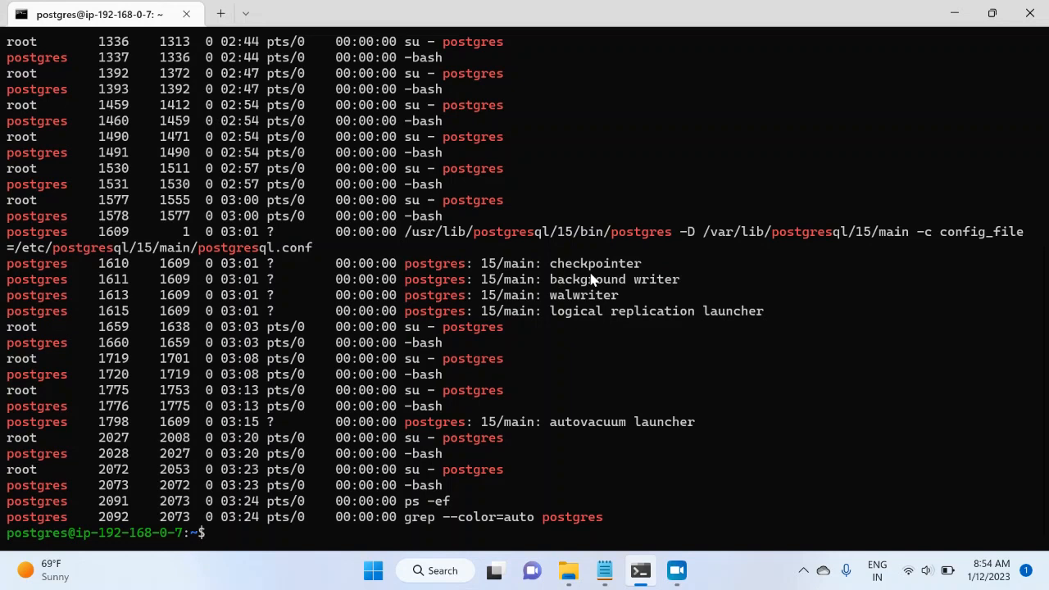
pyautogui.moveTo(620, 301)
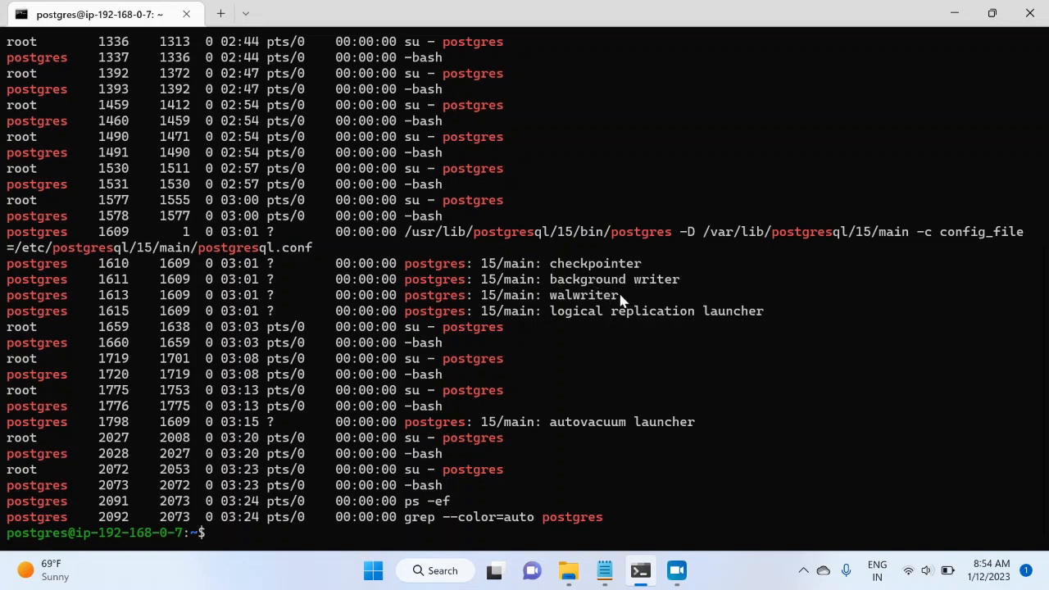
pyautogui.moveTo(570, 445)
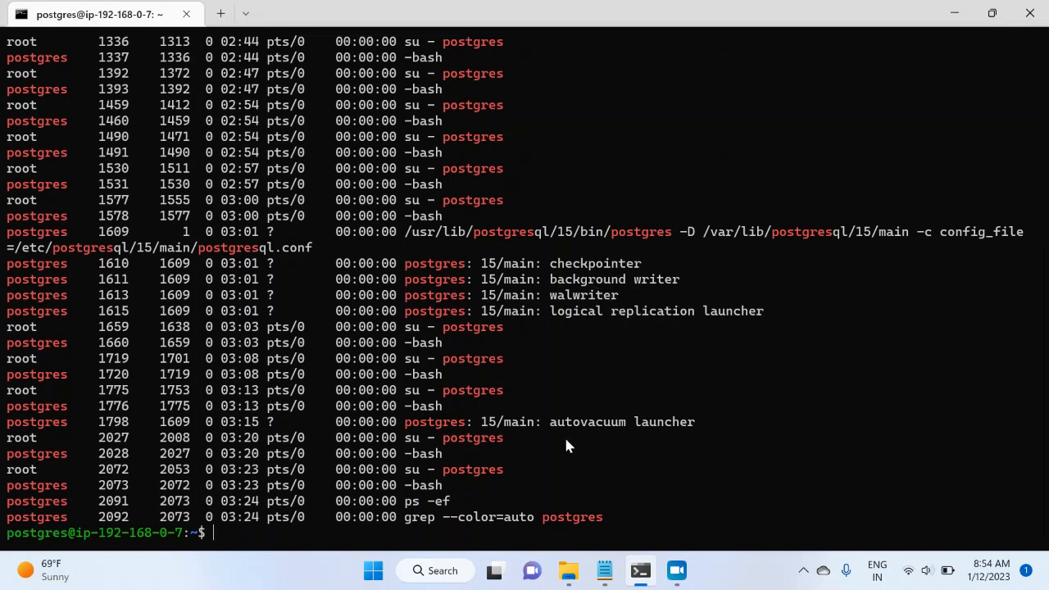
pyautogui.moveTo(556, 448)
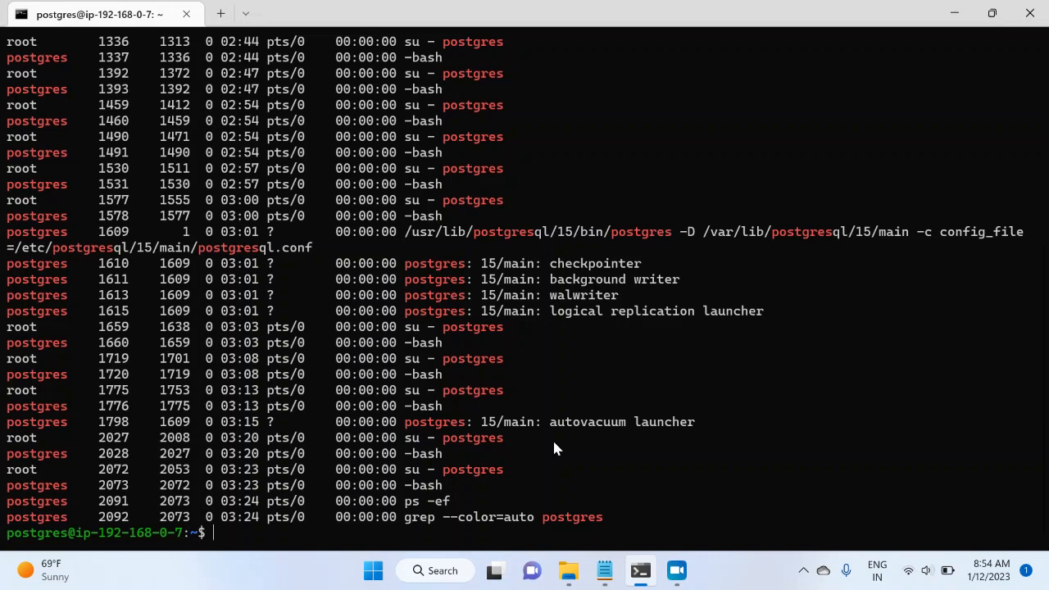
pyautogui.moveTo(594, 431)
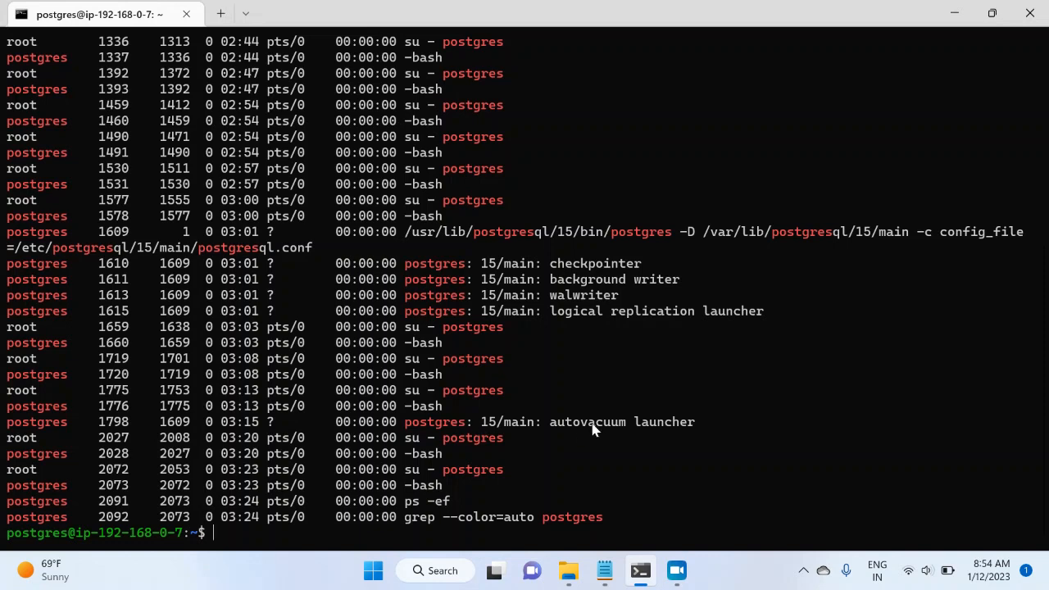
pyautogui.moveTo(119, 434)
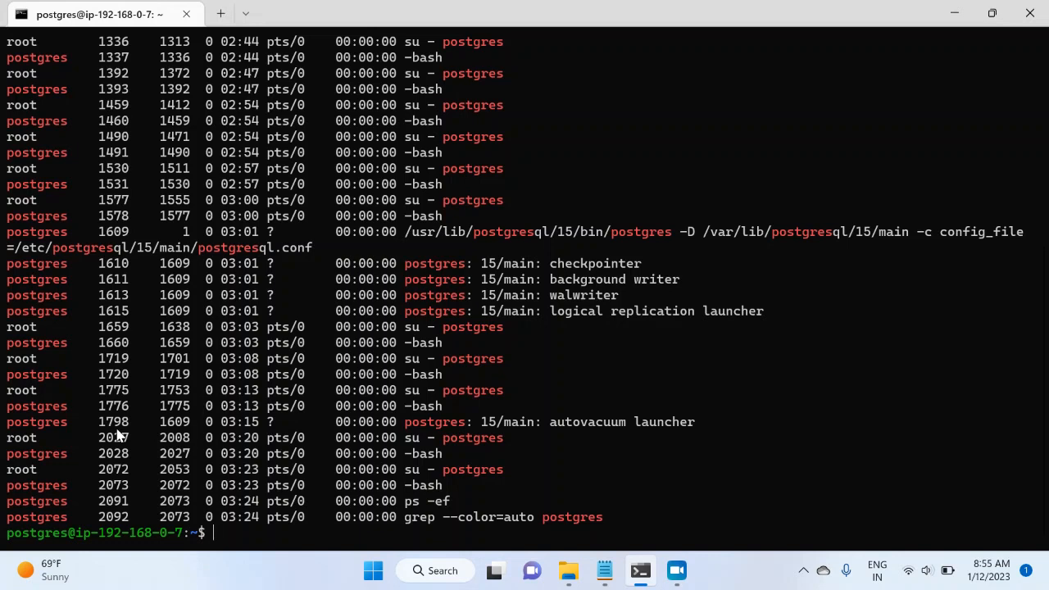
pyautogui.moveTo(262, 528)
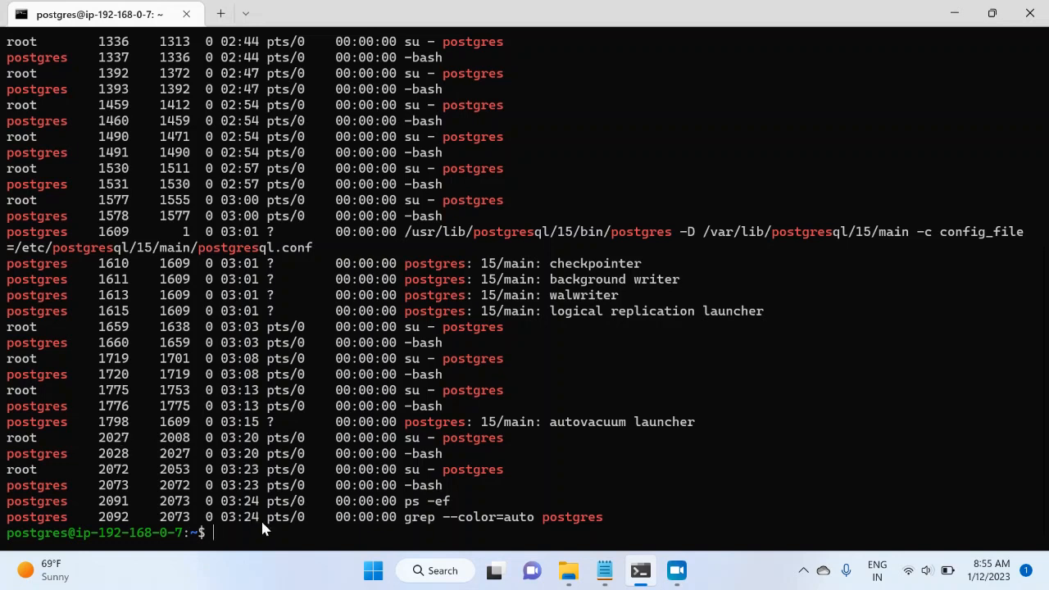
# Step: Kill PID 1798, then rerun the process listing to see the launcher respawned as PID 2098
pyautogui.write('kill')
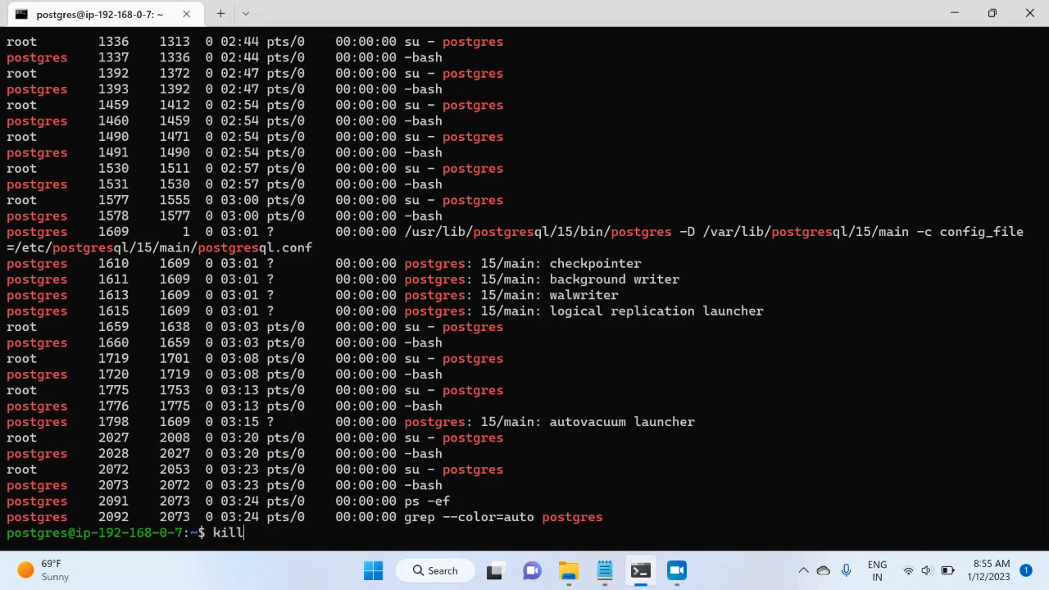
pyautogui.write('179')
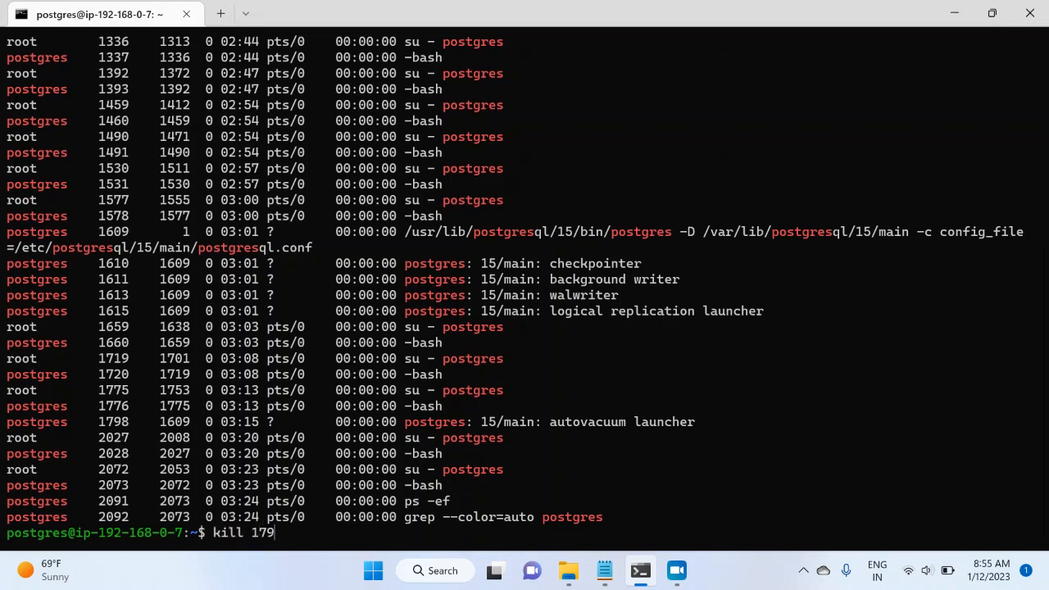
pyautogui.write('8')
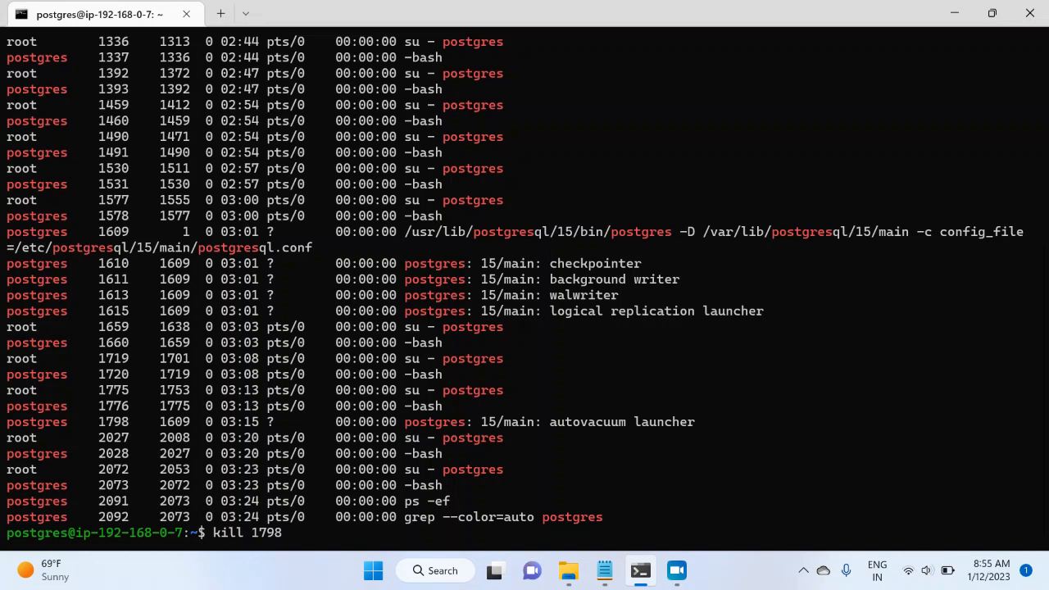
pyautogui.press('Return')
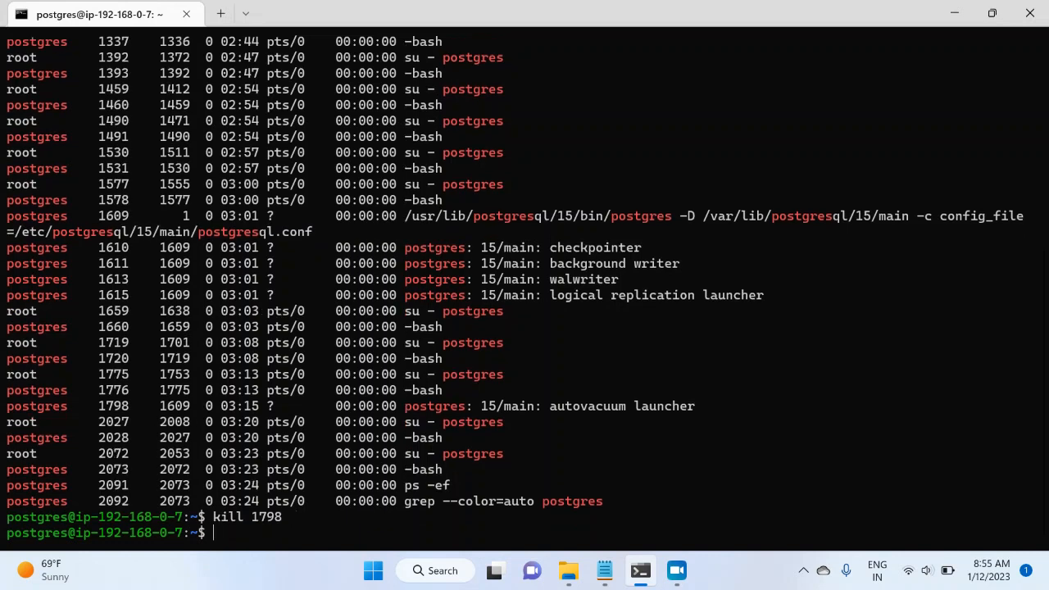
pyautogui.press('Return')
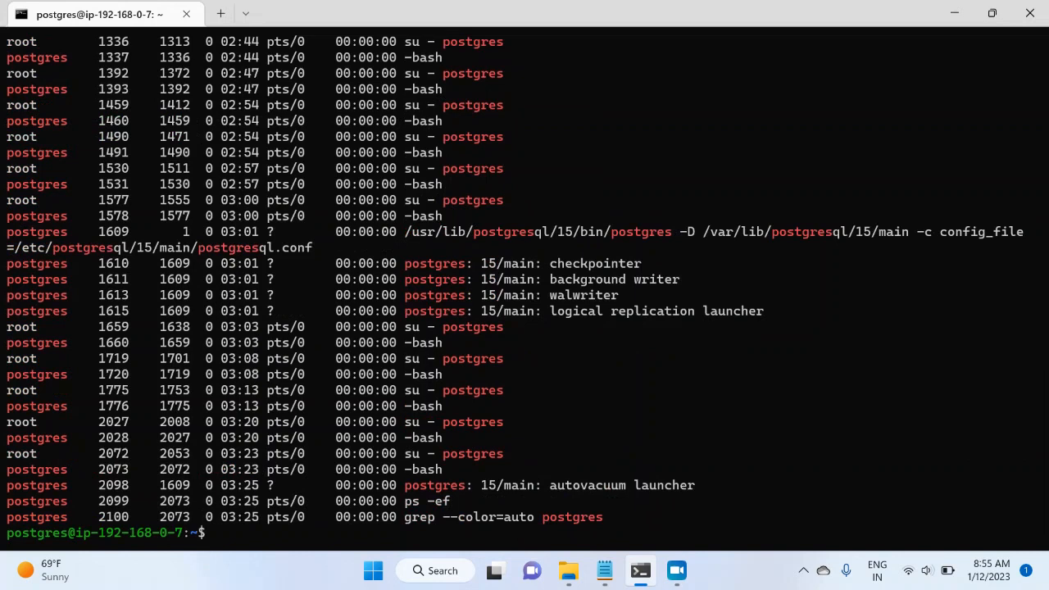
pyautogui.moveTo(601, 498)
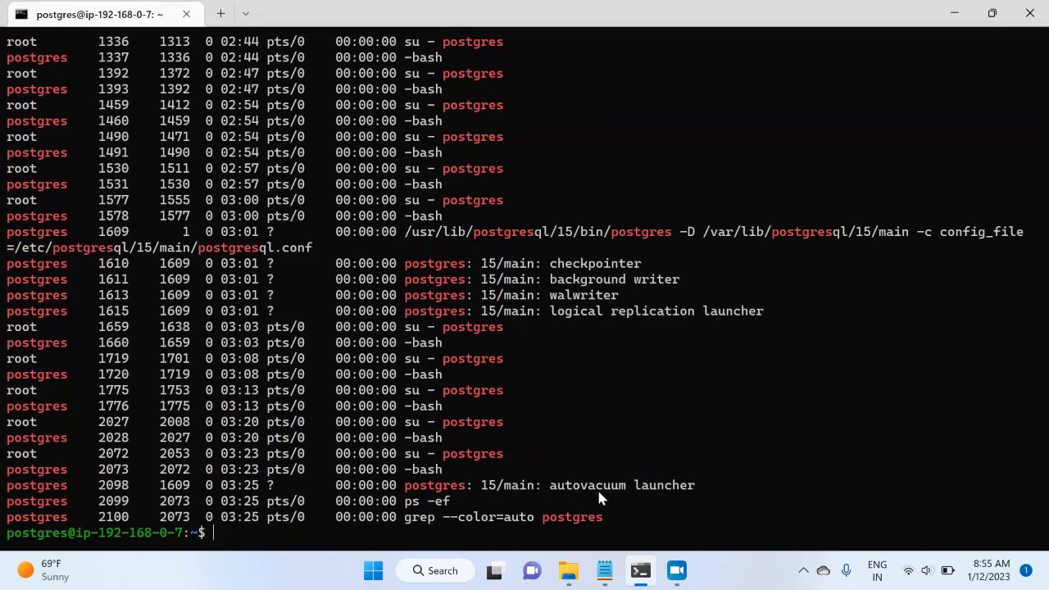
pyautogui.moveTo(114, 500)
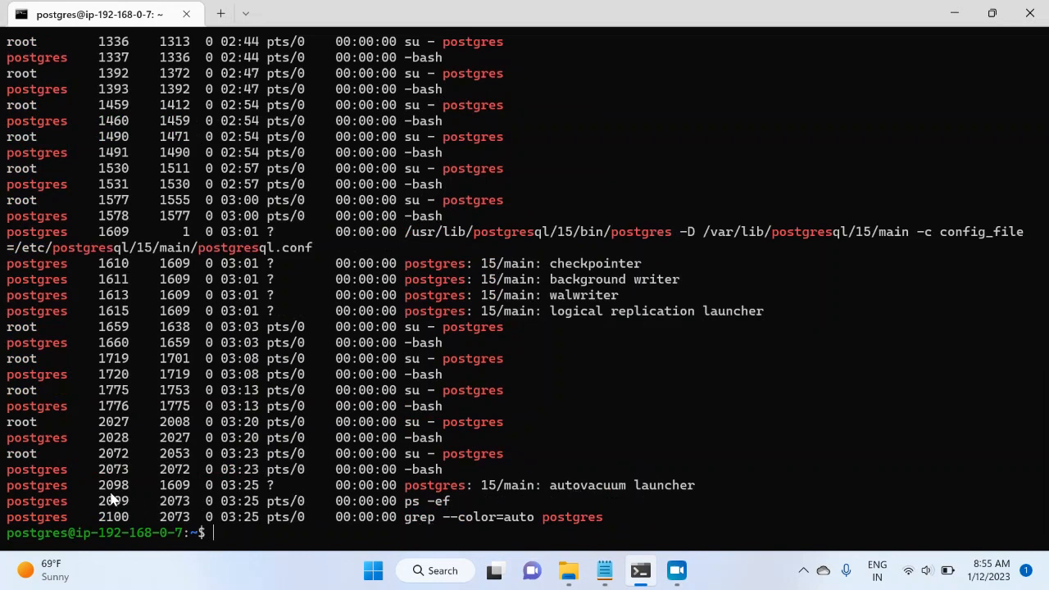